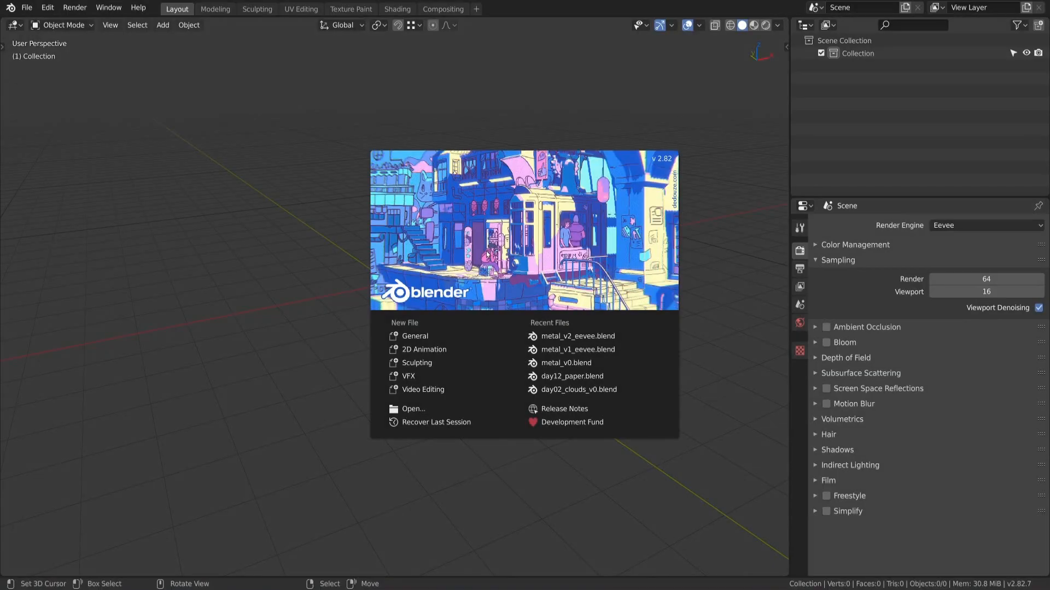
# Dismiss the splash screen and add a cube at the world origin.
pyautogui.click(401, 281)
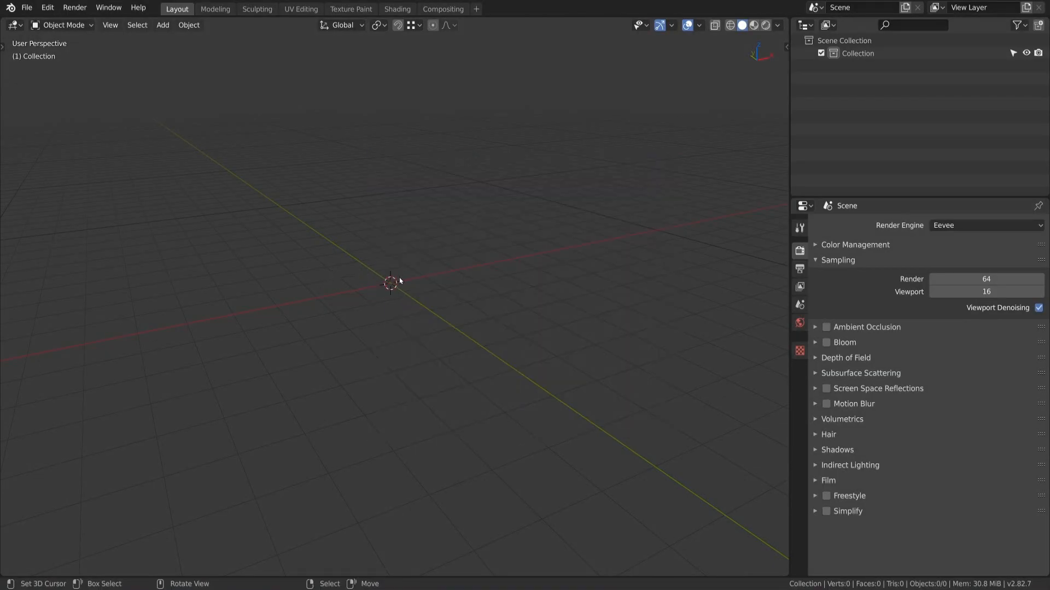
pyautogui.click(162, 25)
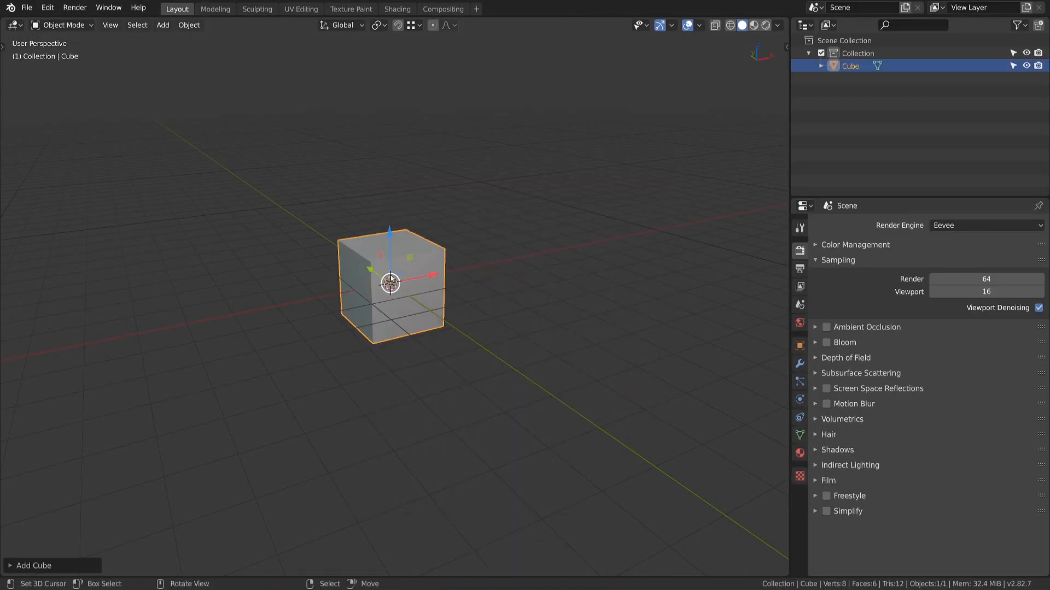
# Add a Bevel modifier to the cube with 1 m offset and 8 segments, then collapse it.
pyautogui.click(799, 363)
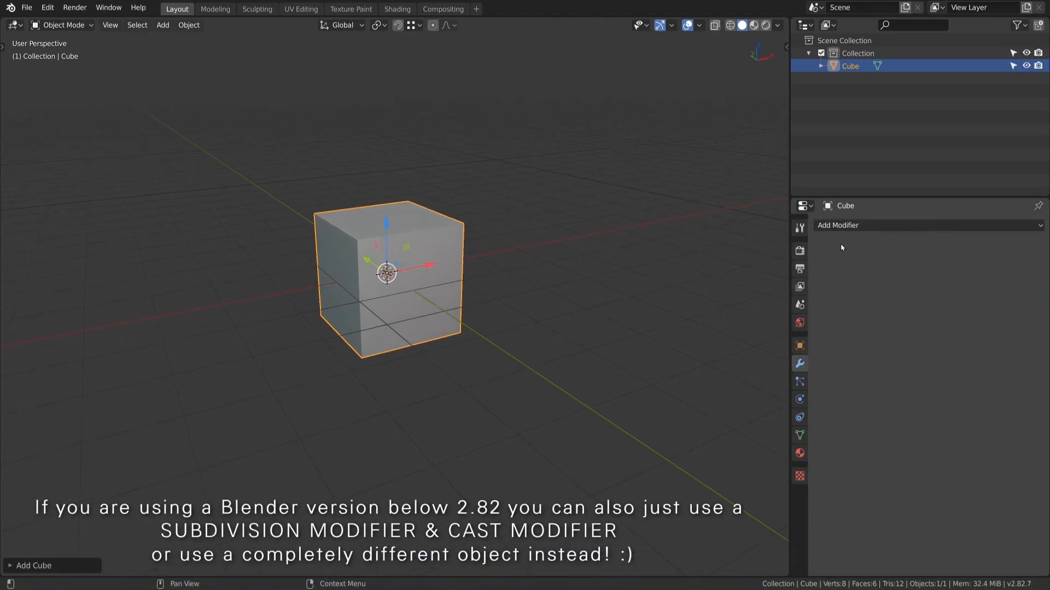
pyautogui.click(929, 225)
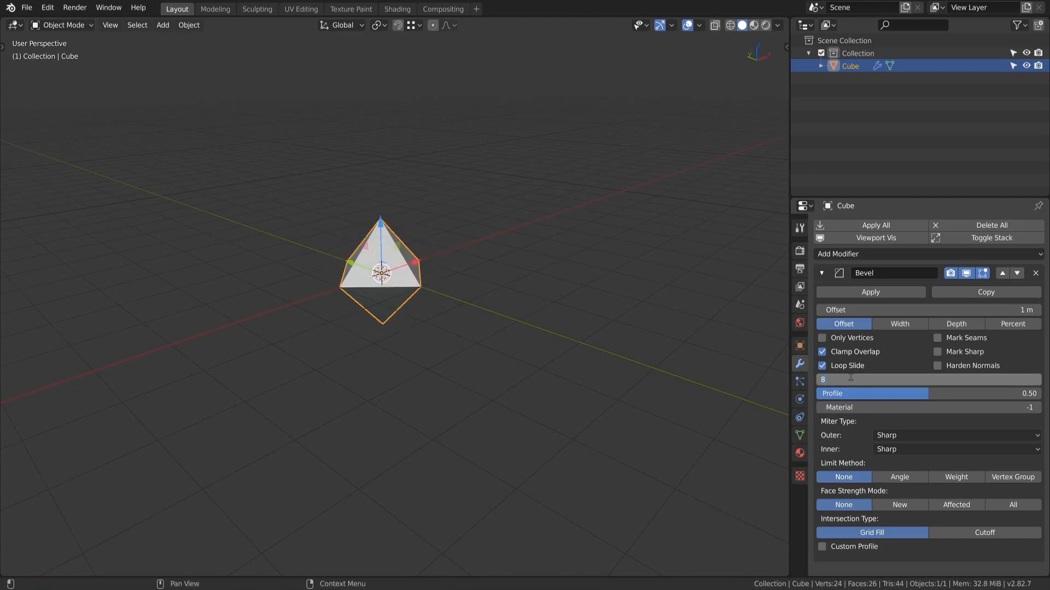
pyautogui.write('8')
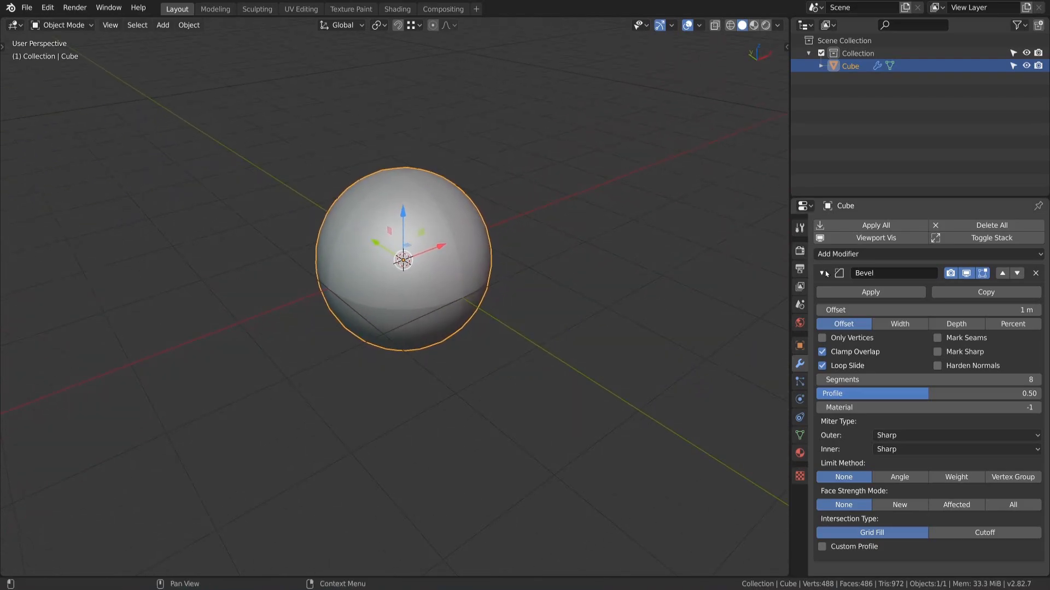
pyautogui.click(821, 274)
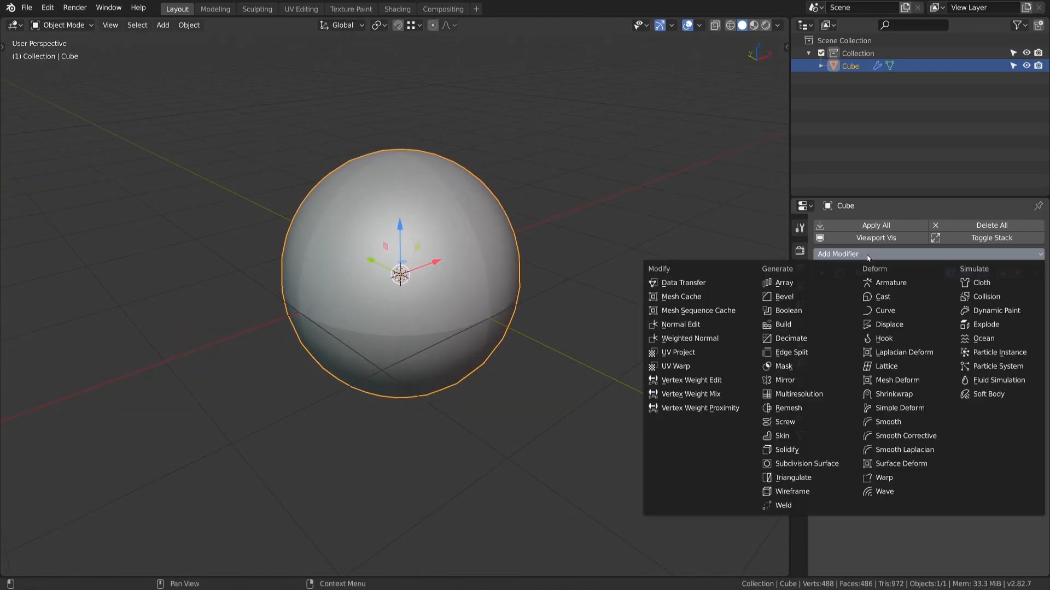
# Add a Weld modifier after the bevel and switch to the Shading workspace.
pyautogui.click(783, 505)
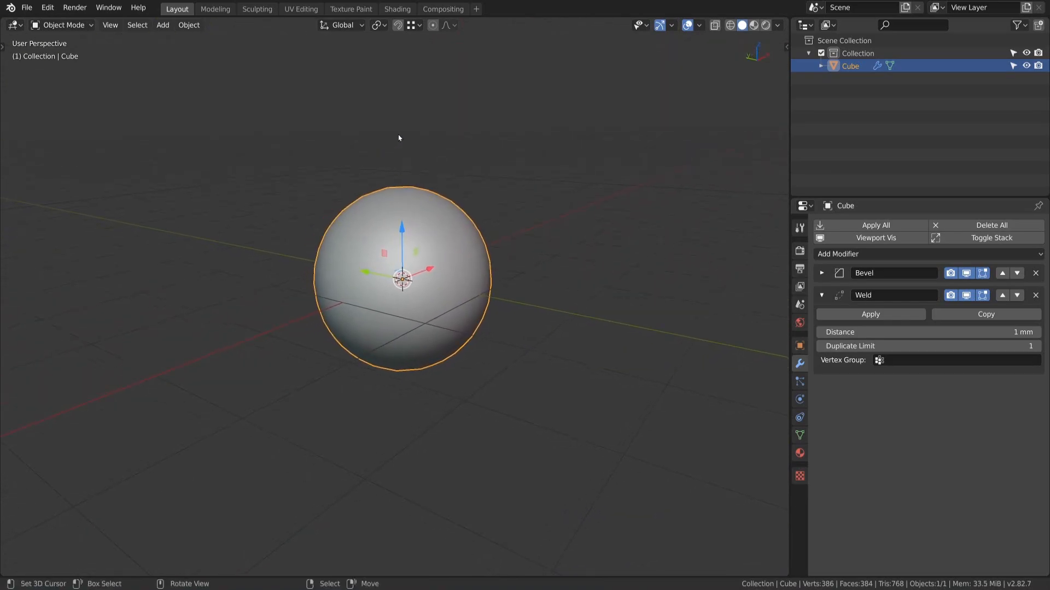
pyautogui.click(396, 9)
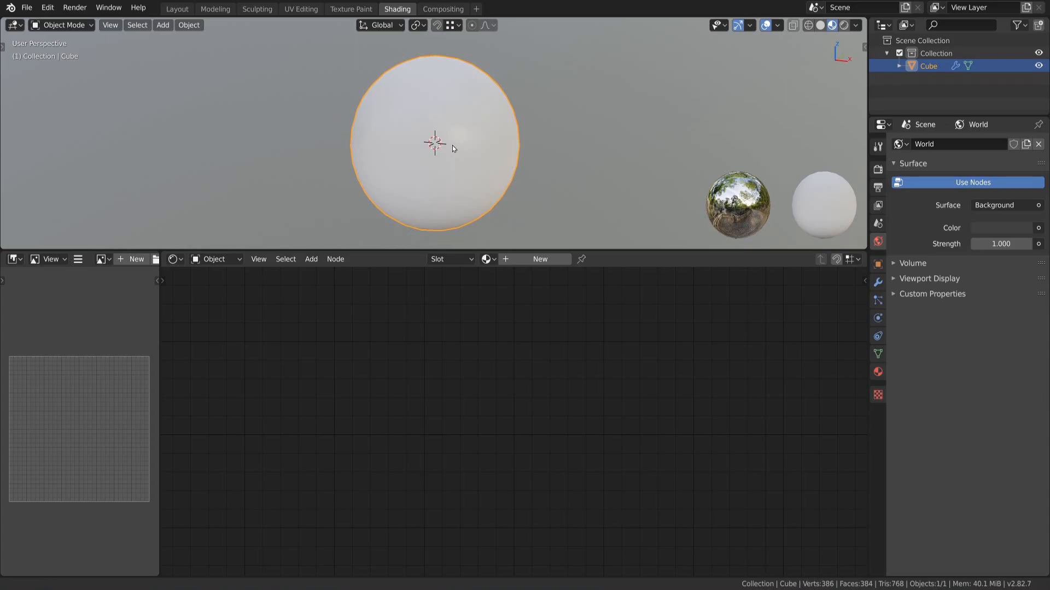
# Extend the node editor over the image panel and create the 'Eevee metal' material.
pyautogui.click(851, 26)
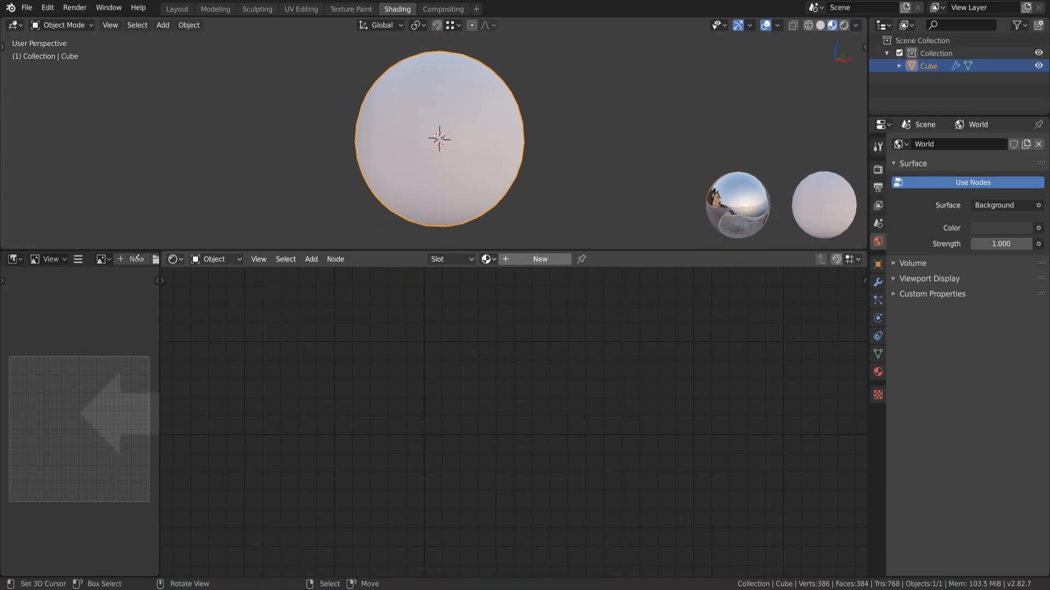
pyautogui.click(540, 259)
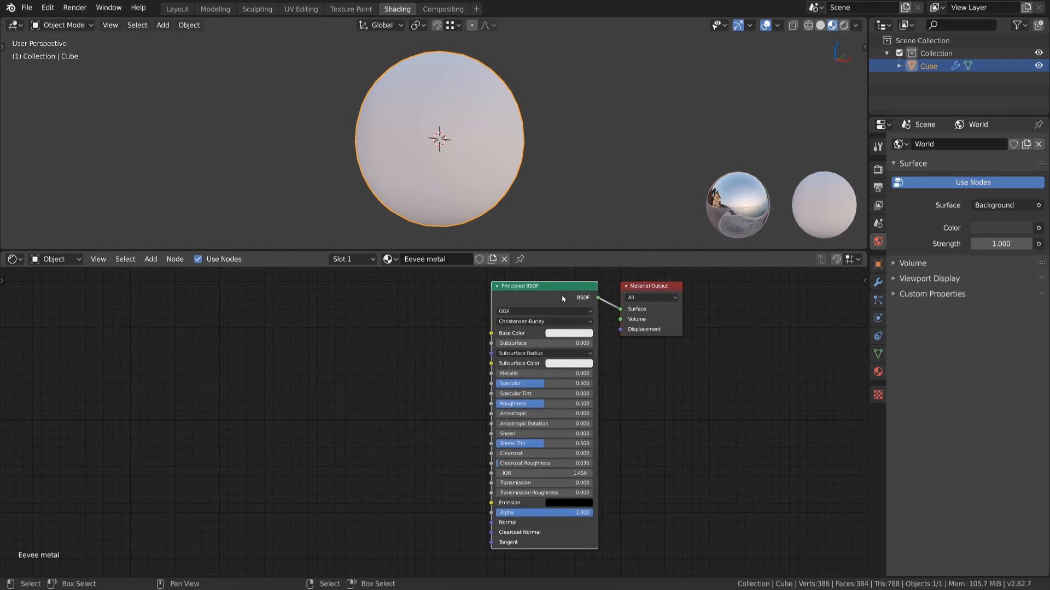
pyautogui.moveTo(533, 331)
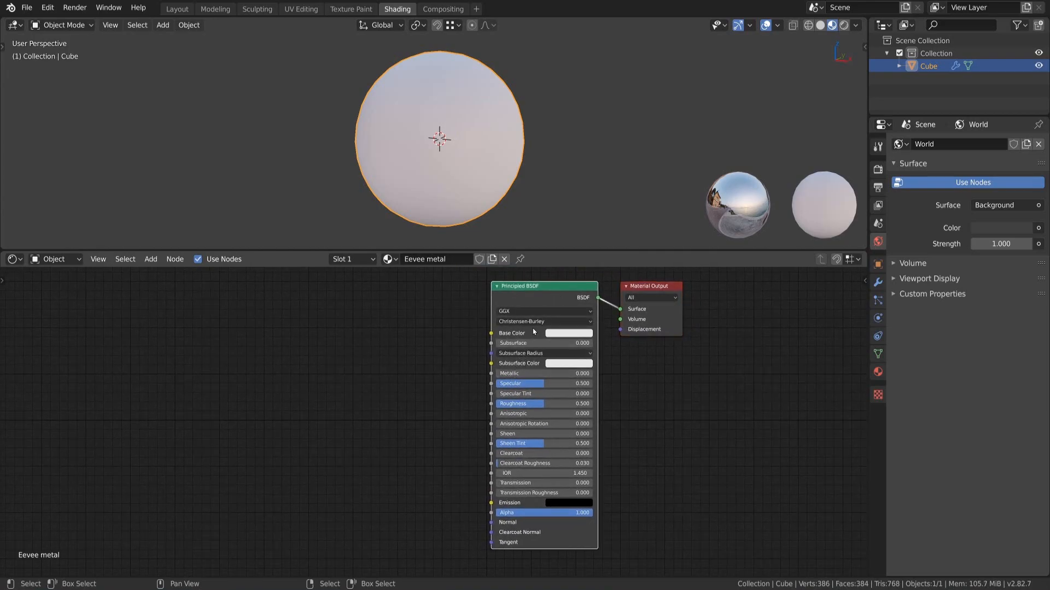
pyautogui.moveTo(509, 374)
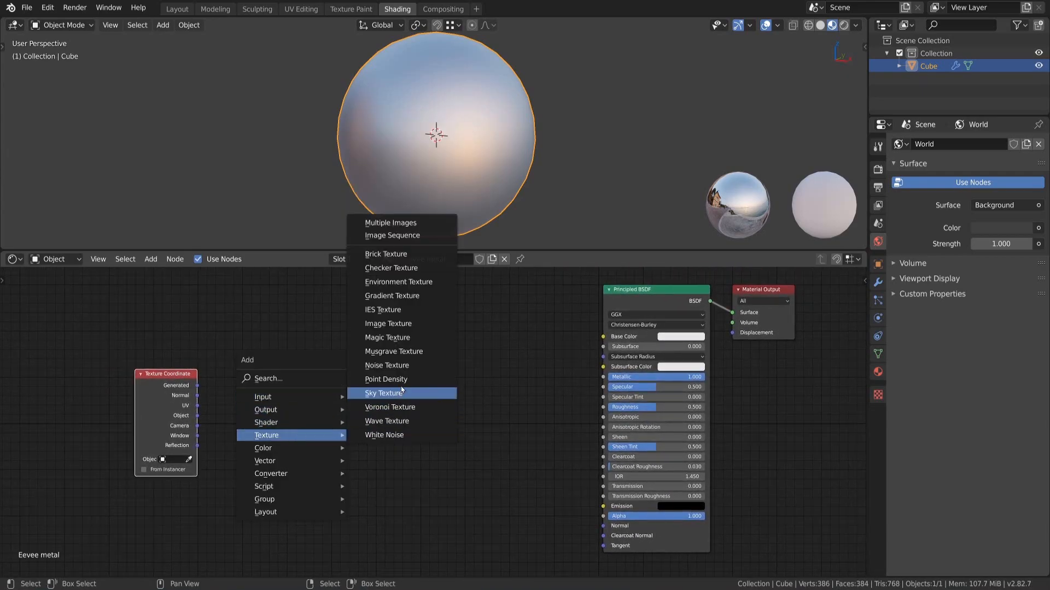
# Add an object-mapped Musgrave Texture node set to Multifractal, with Metallic at 1.
pyautogui.click(394, 351)
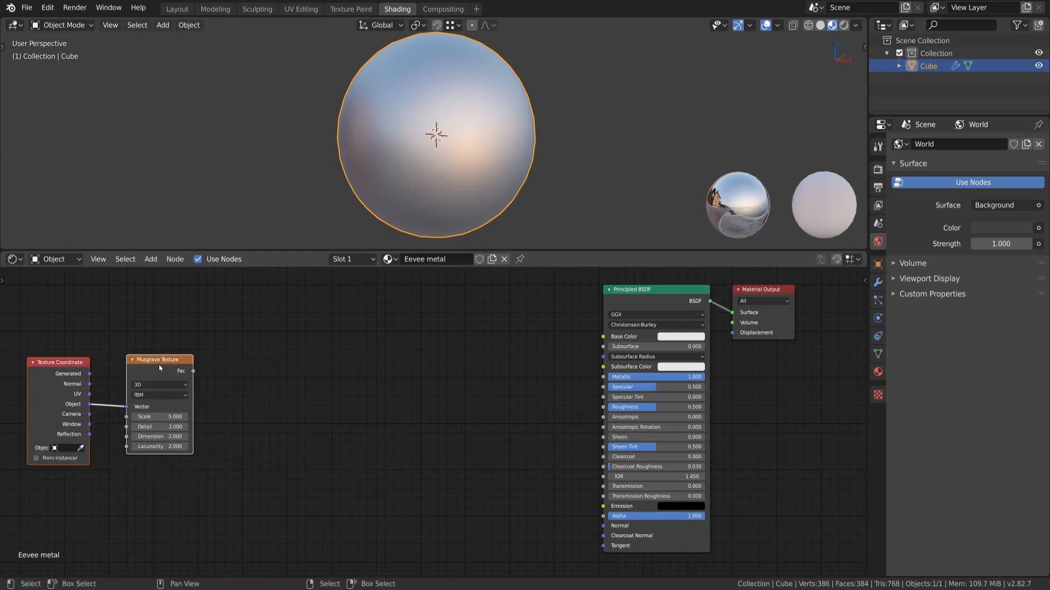
pyautogui.click(159, 395)
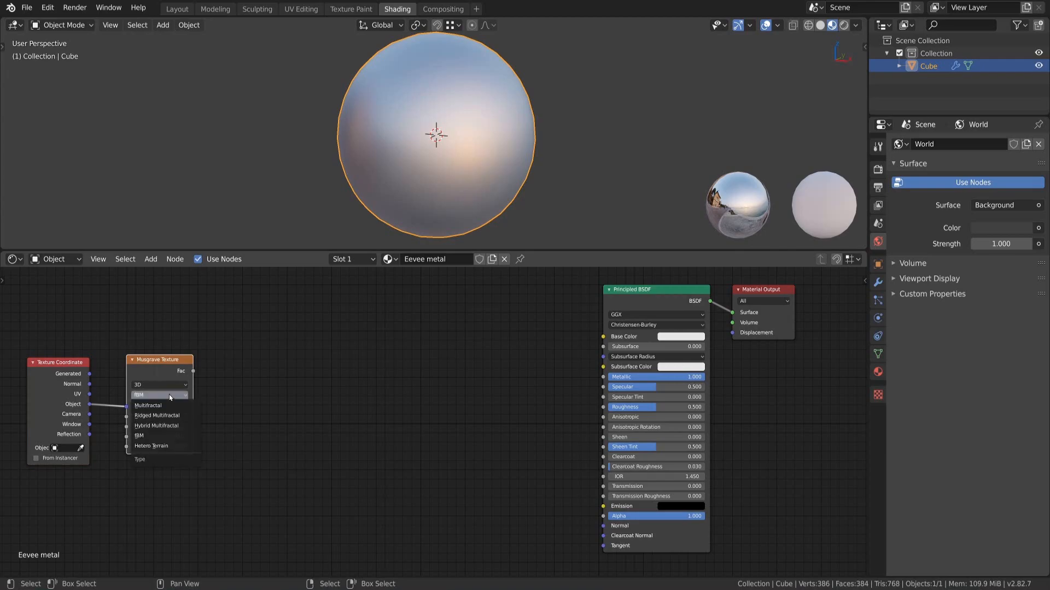
pyautogui.click(147, 405)
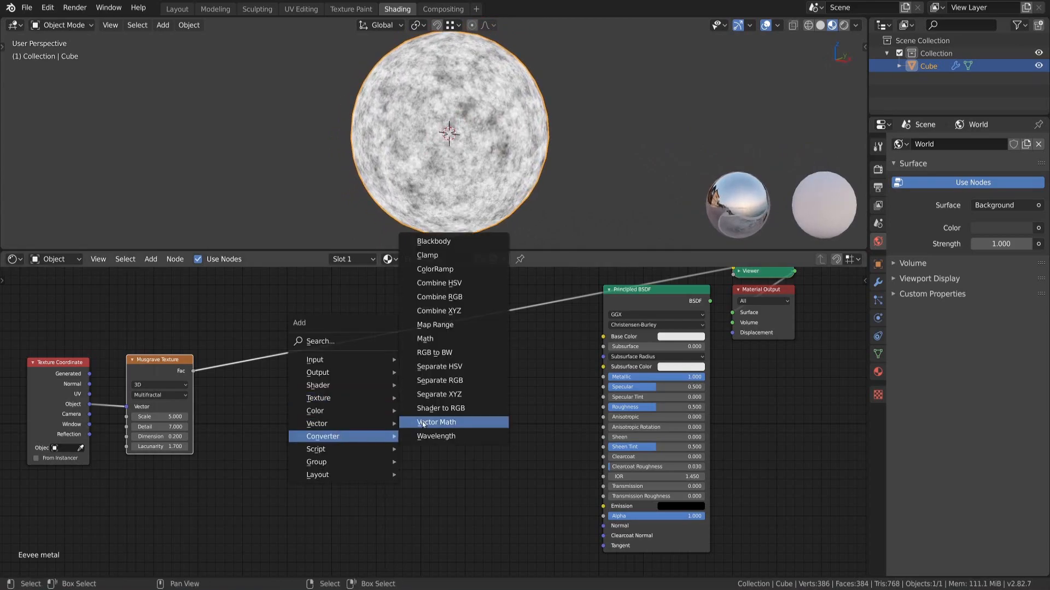
# Route the Musgrave through a higher-contrast ColorRamp into a Bump node at strength 0.25.
pyautogui.click(434, 269)
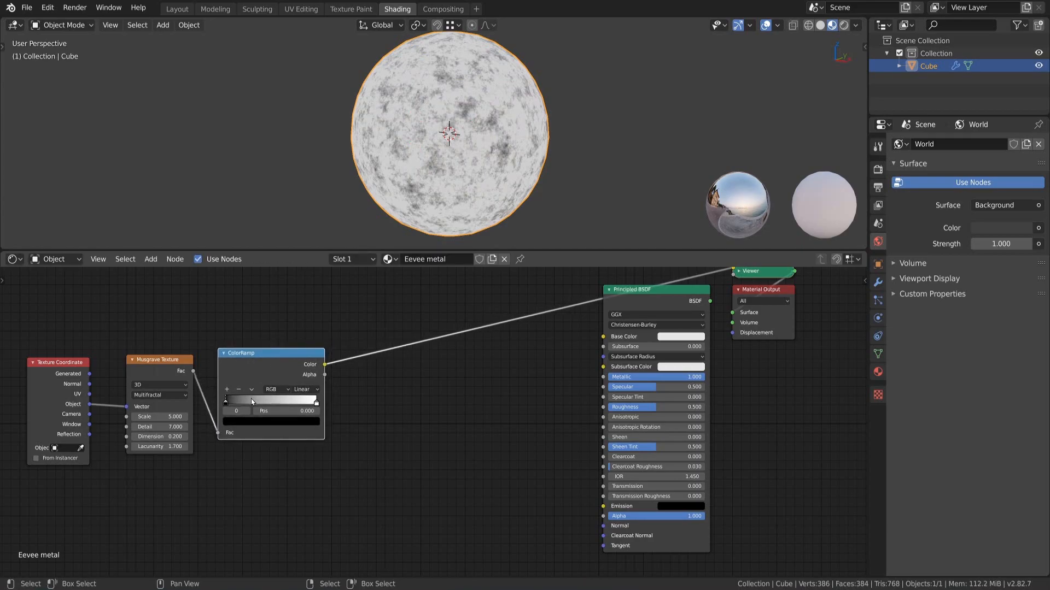
pyautogui.moveTo(225, 400); pyautogui.dragTo(253, 400)
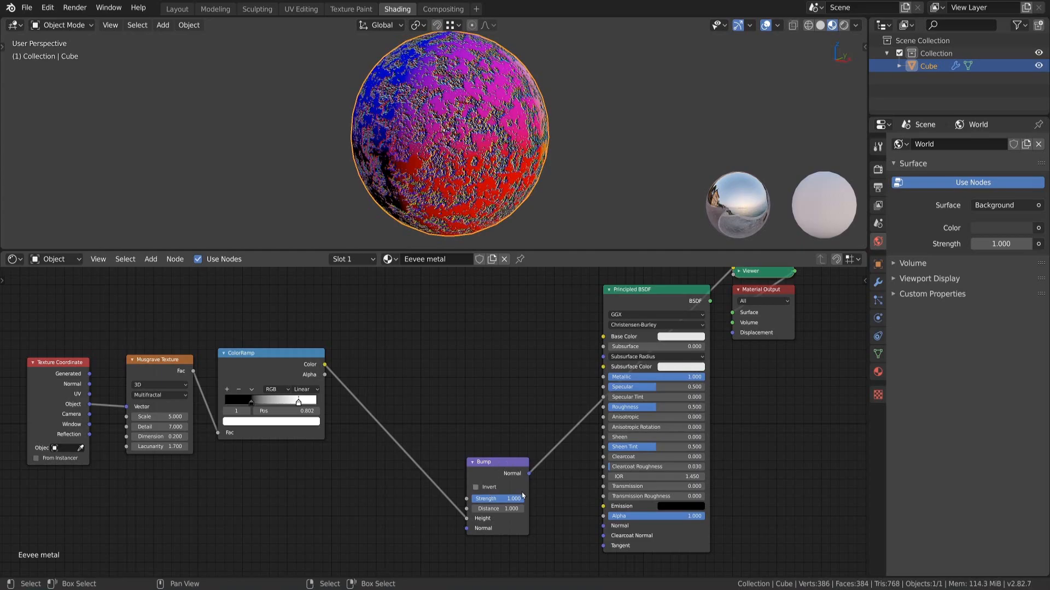
pyautogui.moveTo(512, 498); pyautogui.dragTo(495, 498)
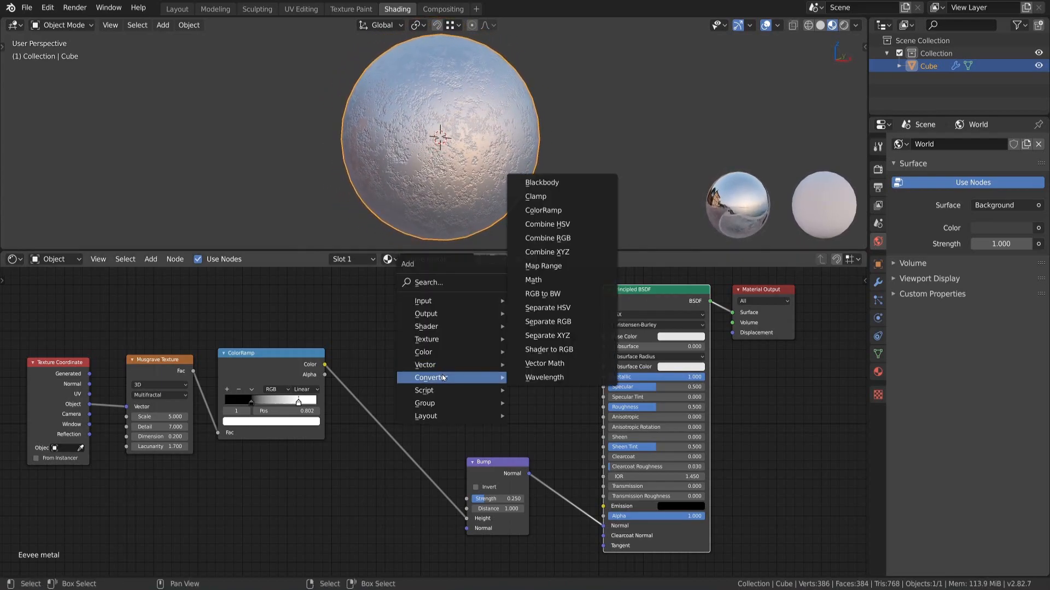
# Add a second ColorRamp from Musgrave Fac to Principled Roughness and shift its stop.
pyautogui.click(543, 210)
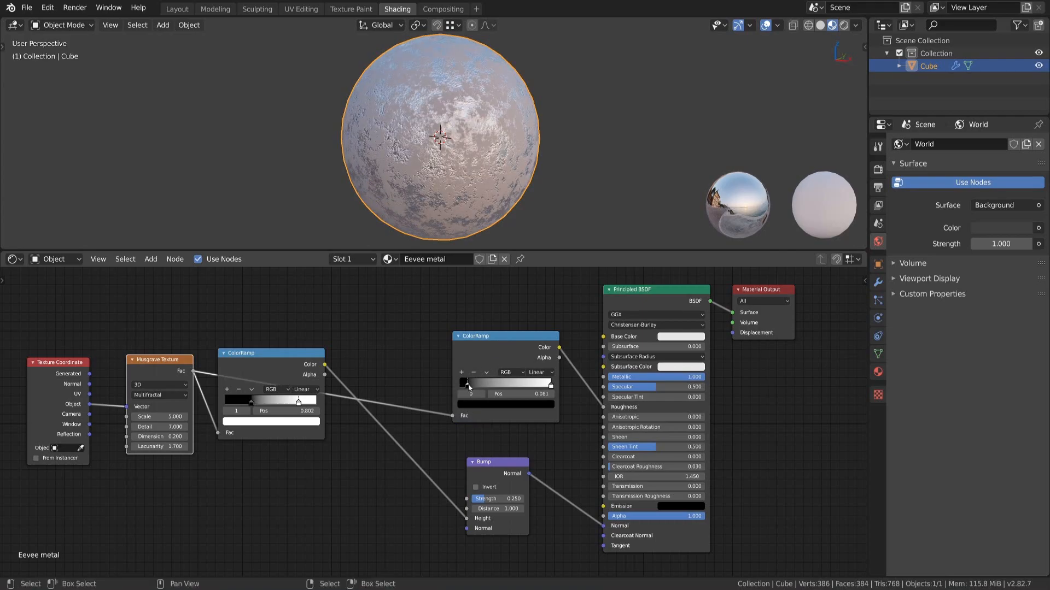
pyautogui.click(462, 383)
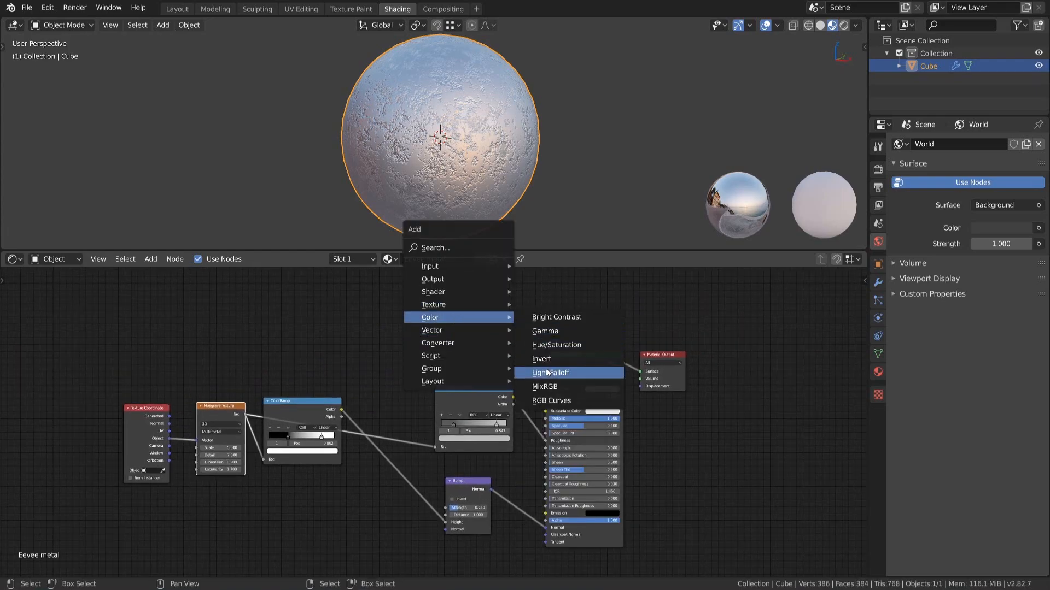
# Add a ColorRamp-driven MixRGB node with red as Color1 and blue as Color2.
pyautogui.click(545, 386)
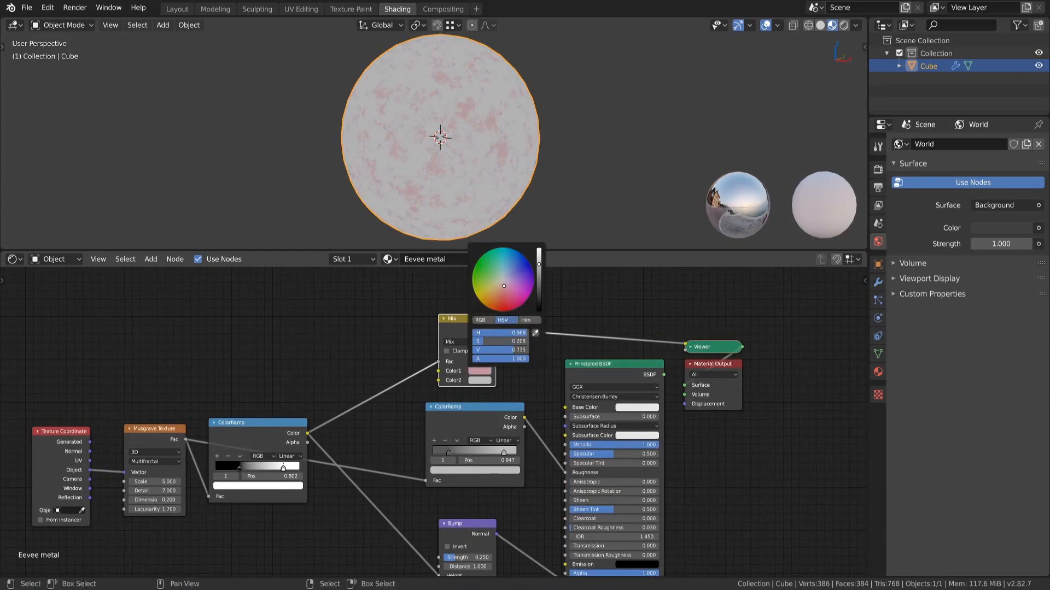
pyautogui.click(479, 371)
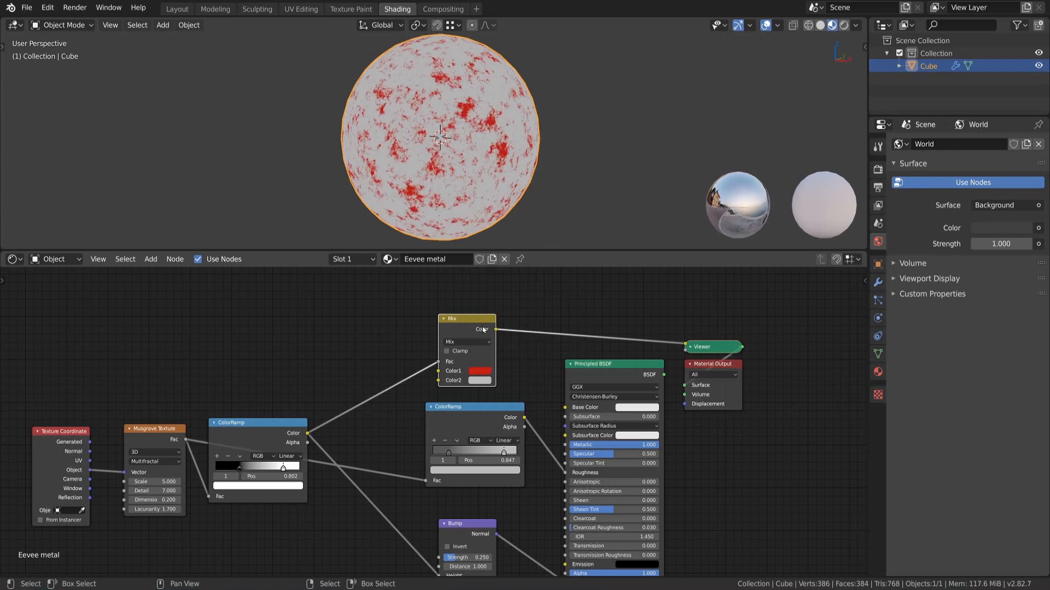
pyautogui.click(479, 371)
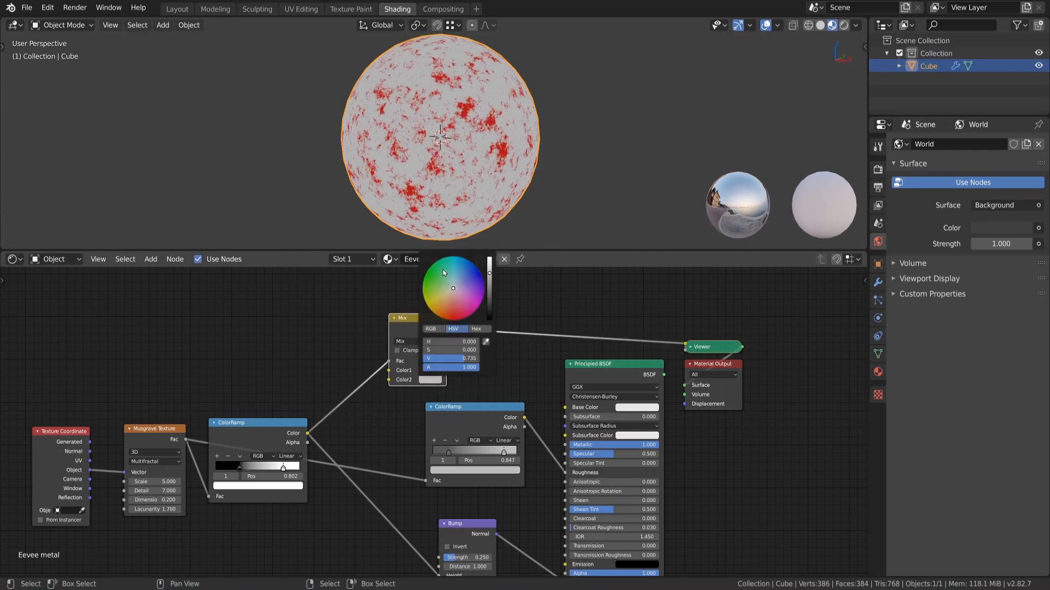
pyautogui.click(455, 276)
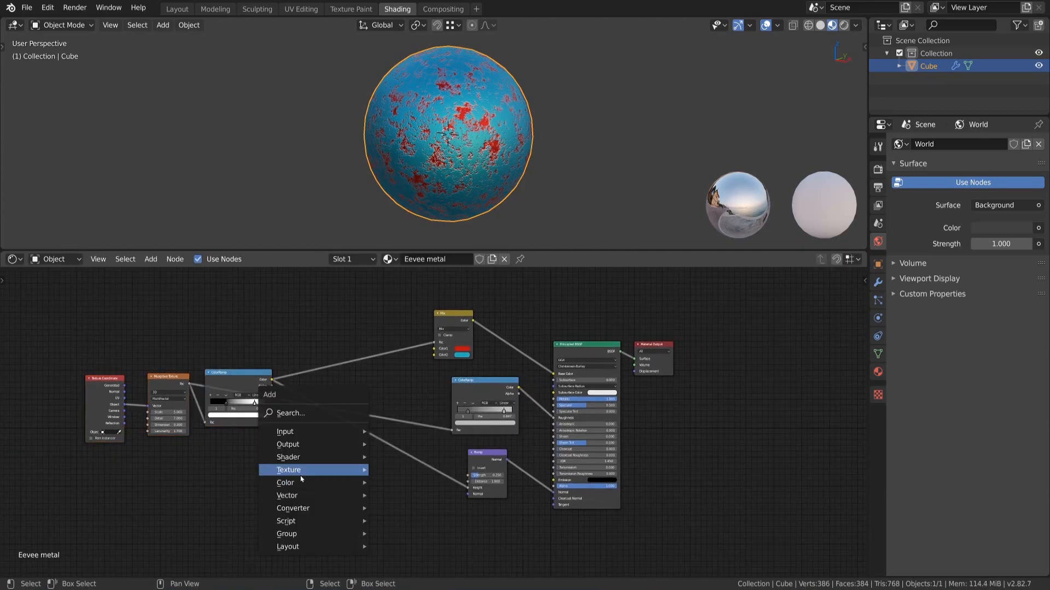
# Add a Smooth F1 Voronoi texture (smoothness 0.06) feeding a duplicated Bump node.
pyautogui.click(288, 470)
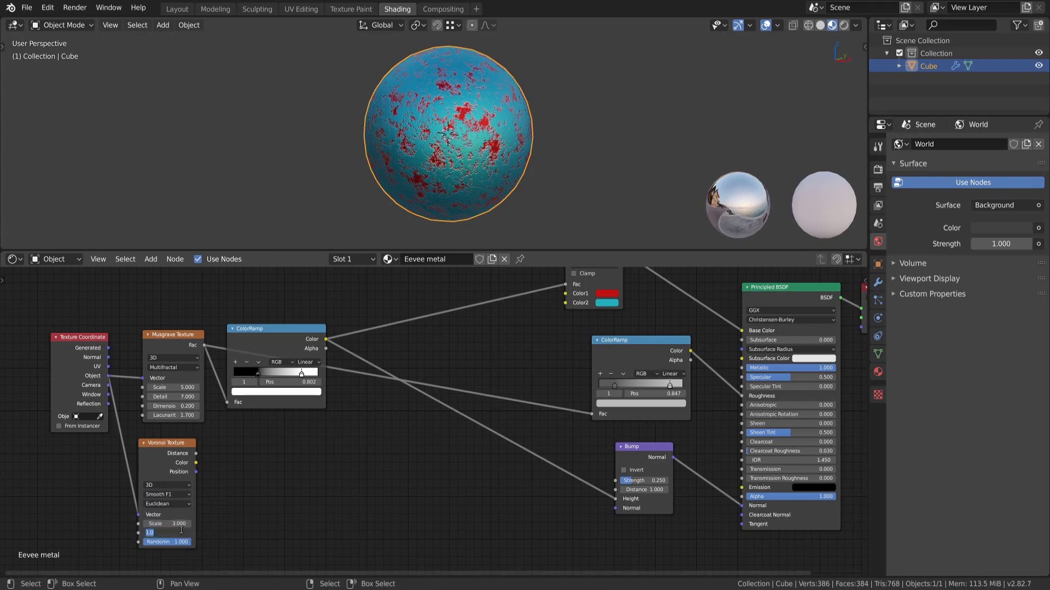
pyautogui.write('0.060')
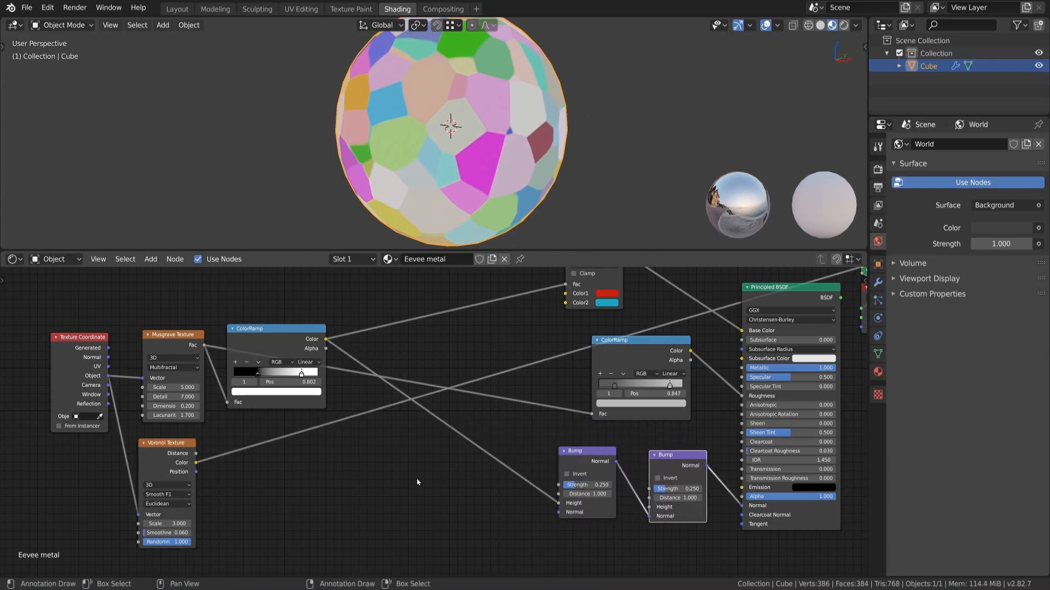
pyautogui.moveTo(677, 455); pyautogui.dragTo(668, 468)
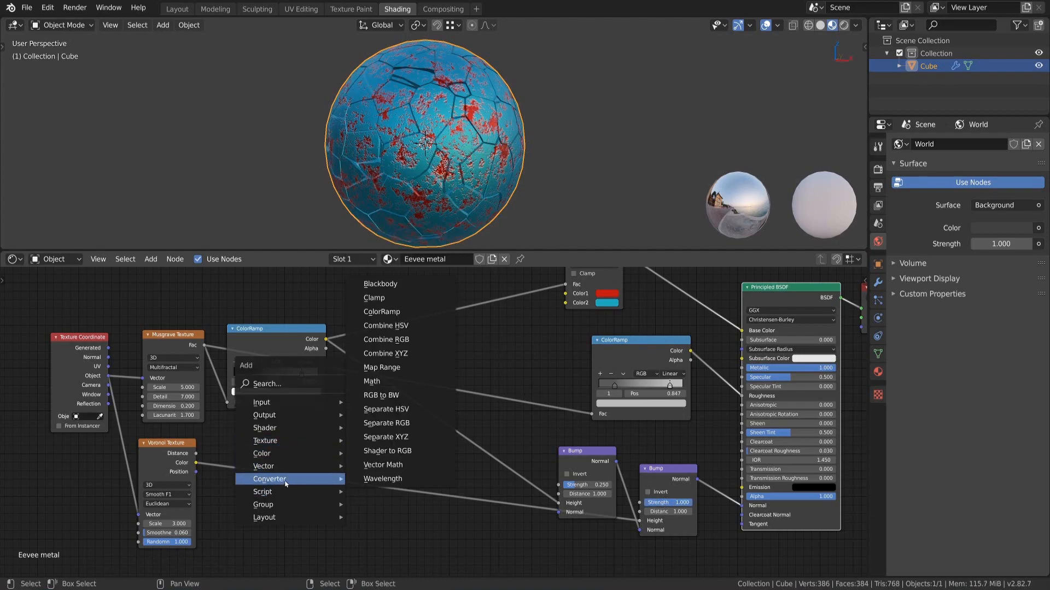
# Add a ColorRamp after the Voronoi with its dark stop moved left, plus a Multiply MixRGB node.
pyautogui.click(382, 312)
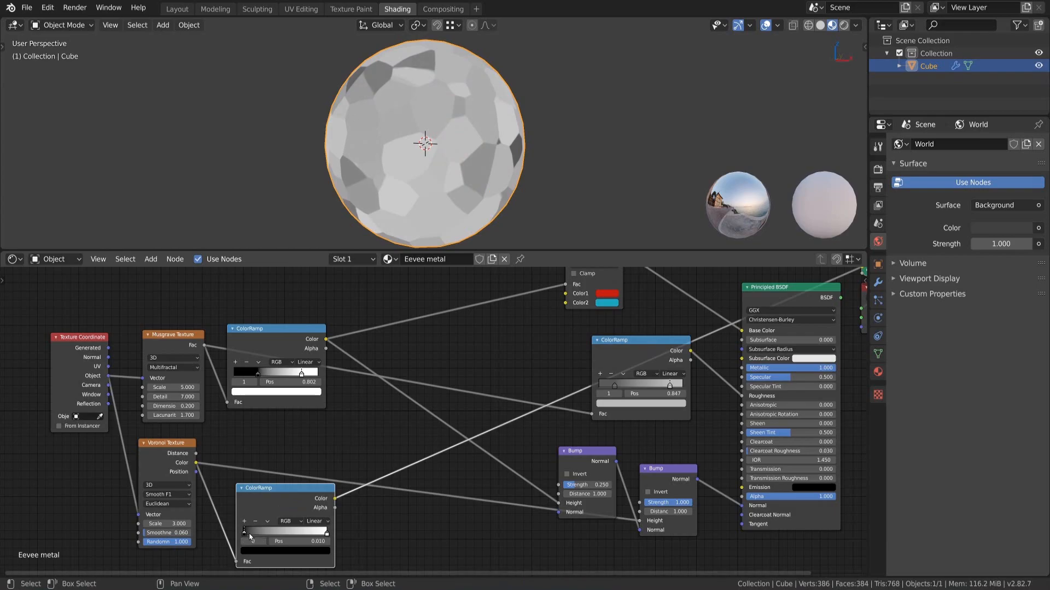
pyautogui.moveTo(244, 540); pyautogui.dragTo(328, 540)
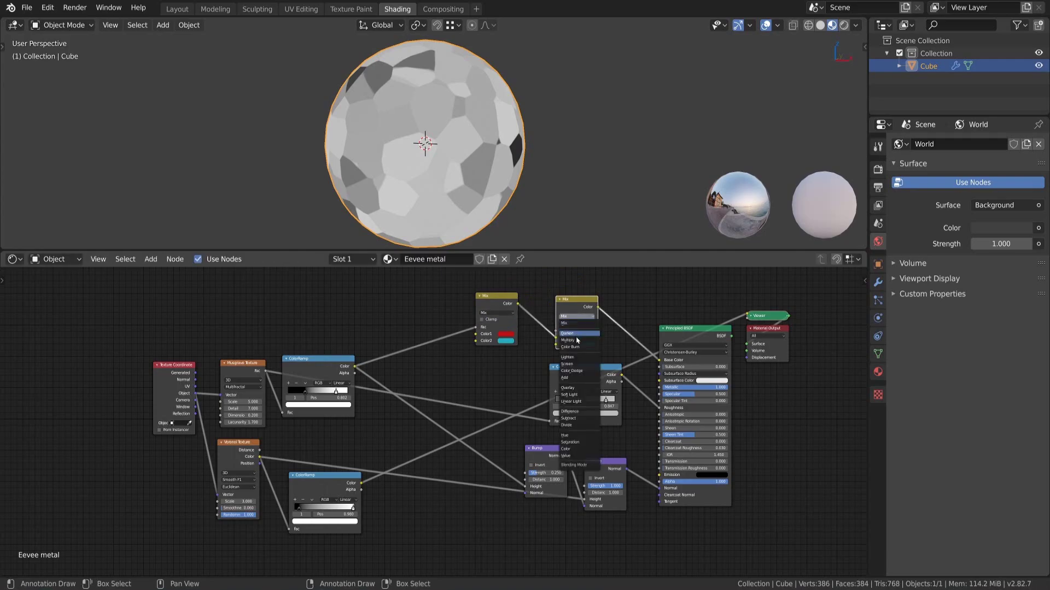
pyautogui.click(570, 340)
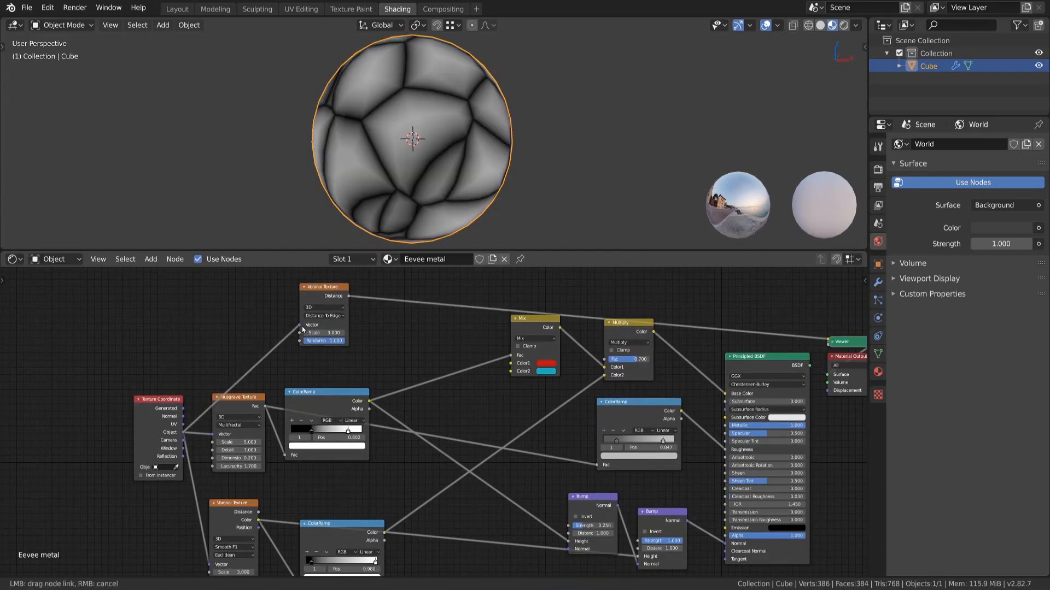
# Connect Texture Coordinate Object to the Distance To Edge Voronoi's Vector input.
pyautogui.moveTo(324, 287); pyautogui.dragTo(335, 294)
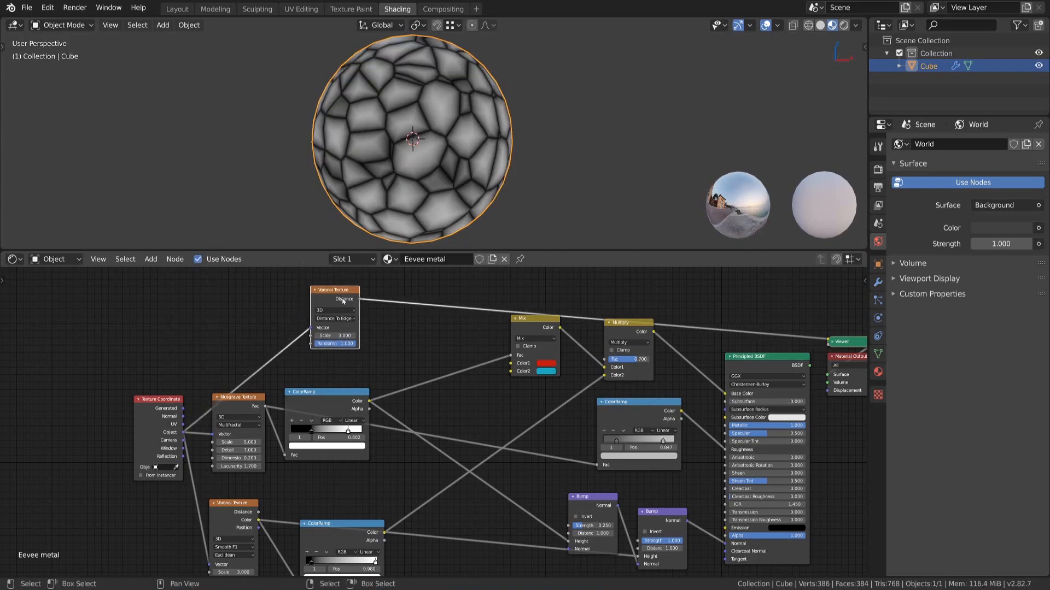
pyautogui.moveTo(334, 289); pyautogui.dragTo(374, 288)
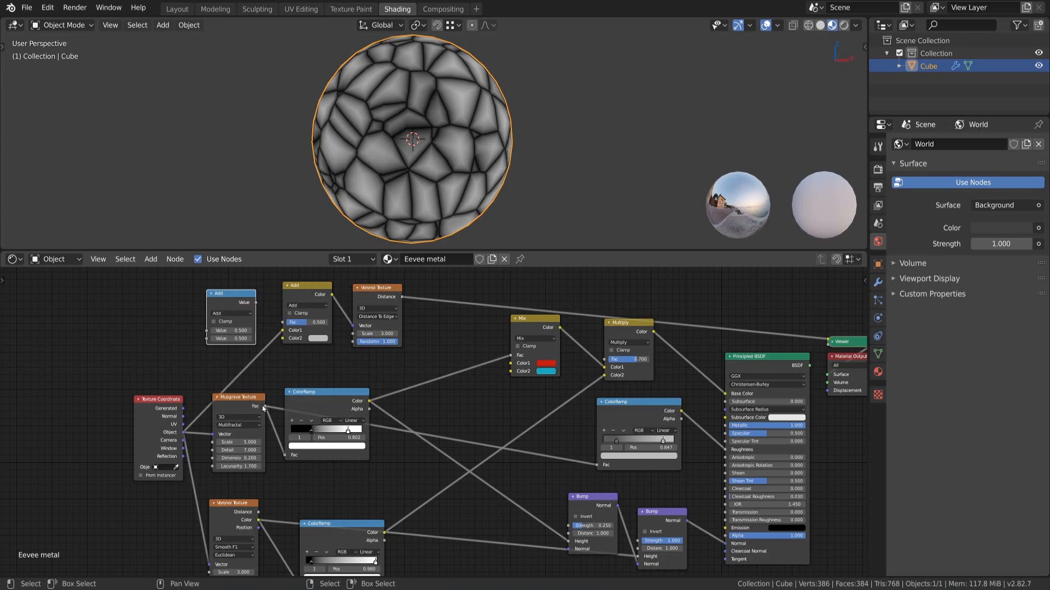
# Feed Musgrave Fac through Subtract and Add into the edge Voronoi Vector, with near-zero Fac.
pyautogui.click(230, 313)
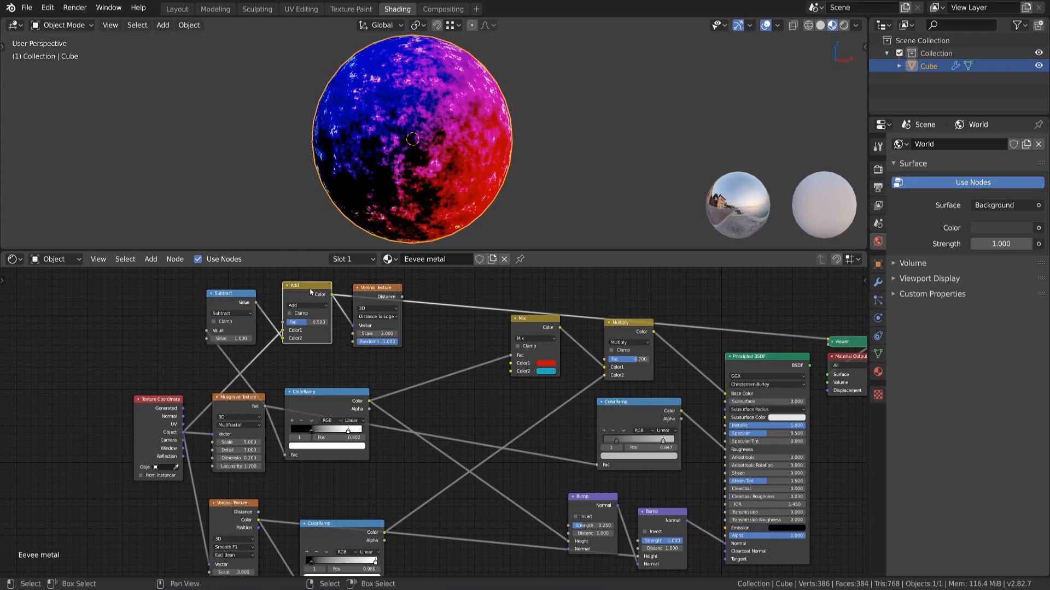
pyautogui.moveTo(314, 322); pyautogui.dragTo(322, 322)
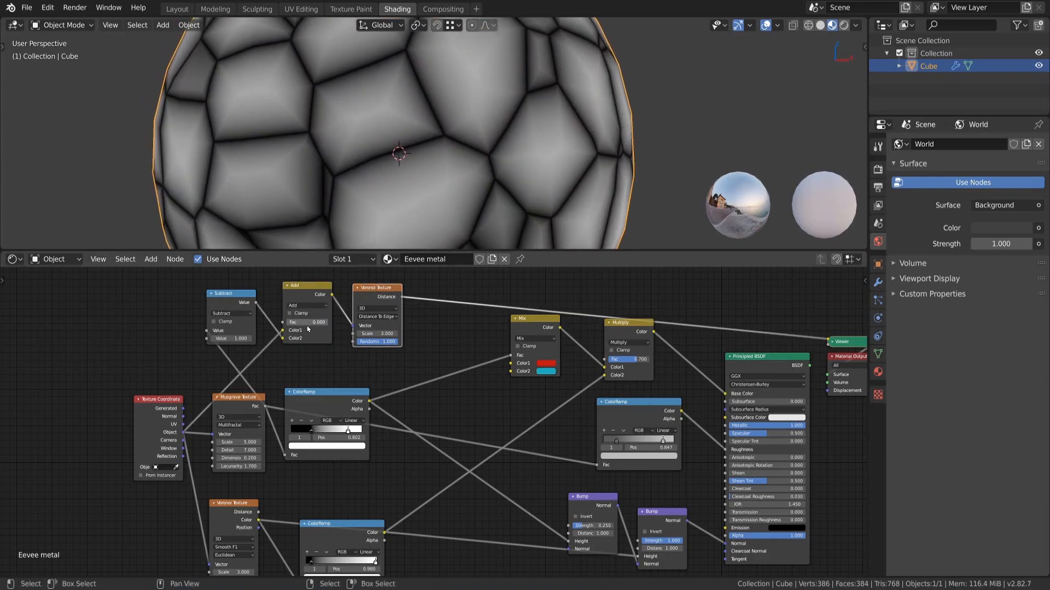
pyautogui.click(307, 322)
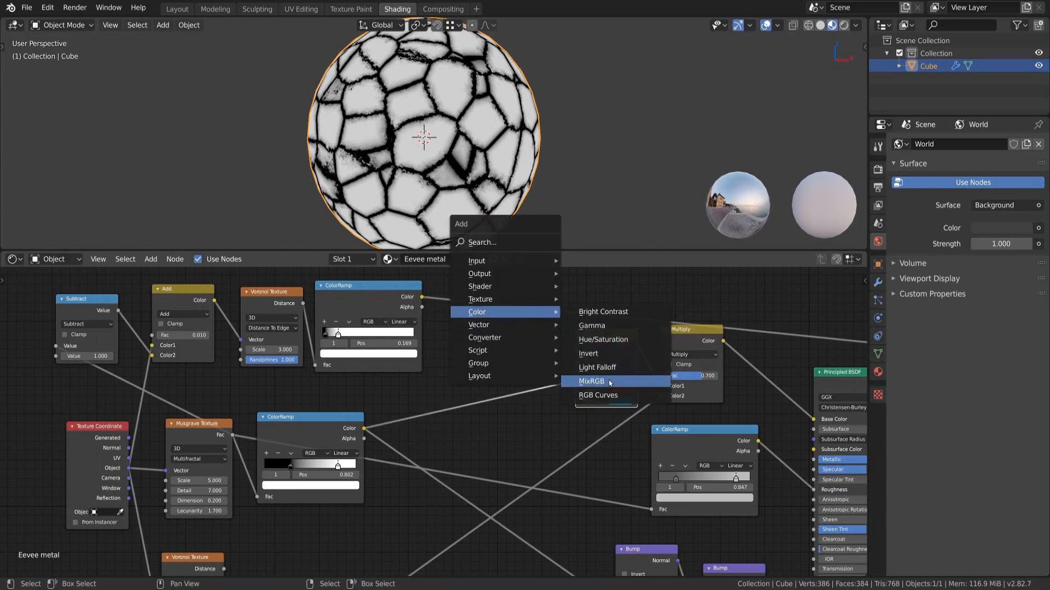
# Multiply the edge ColorRamp into the colour chain and change the red mix colour to pale pink.
pyautogui.click(590, 381)
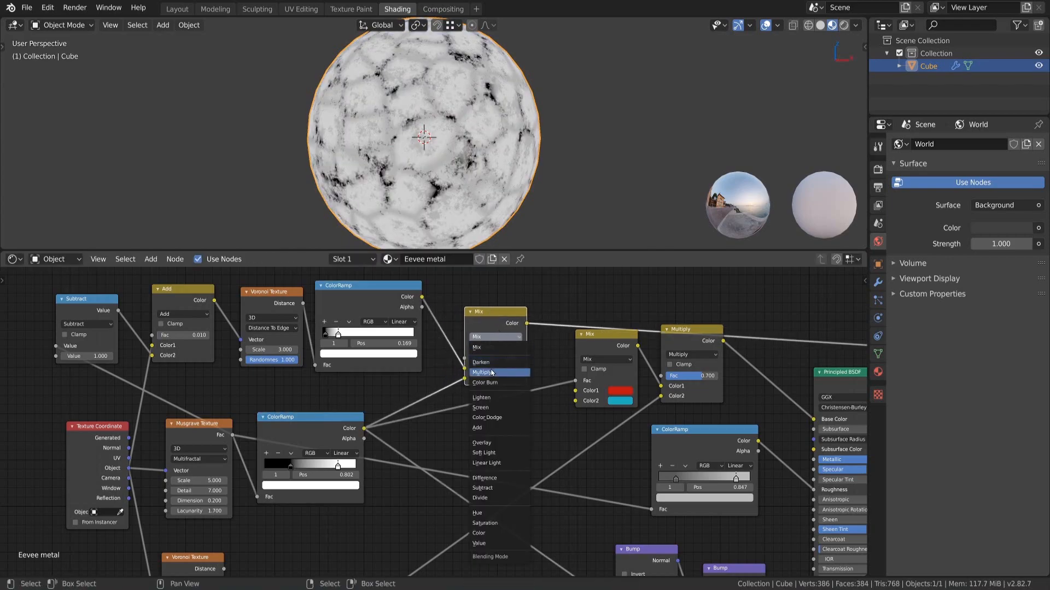
pyautogui.click(486, 373)
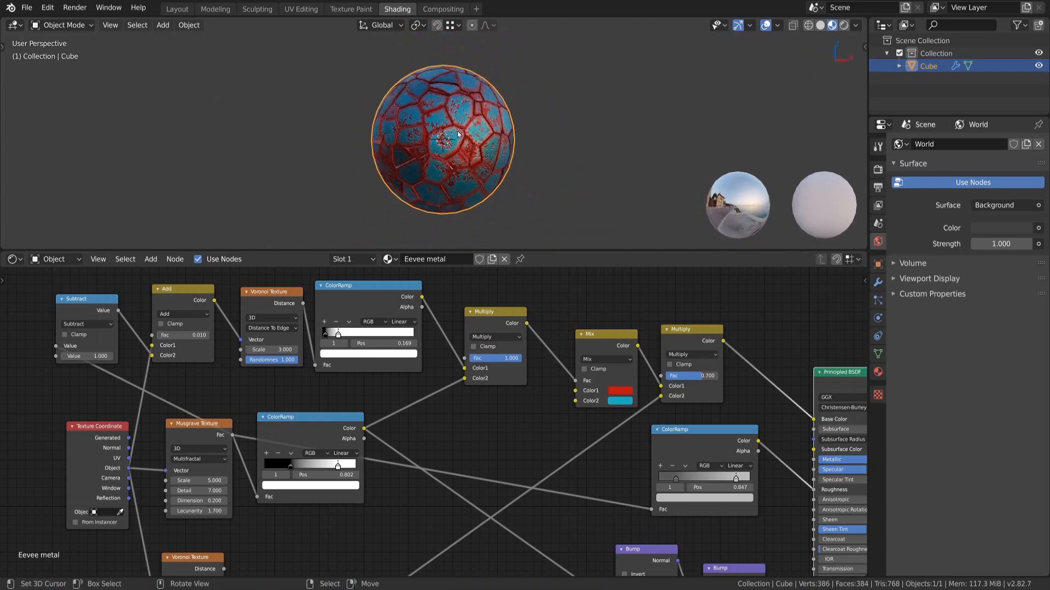
pyautogui.click(619, 390)
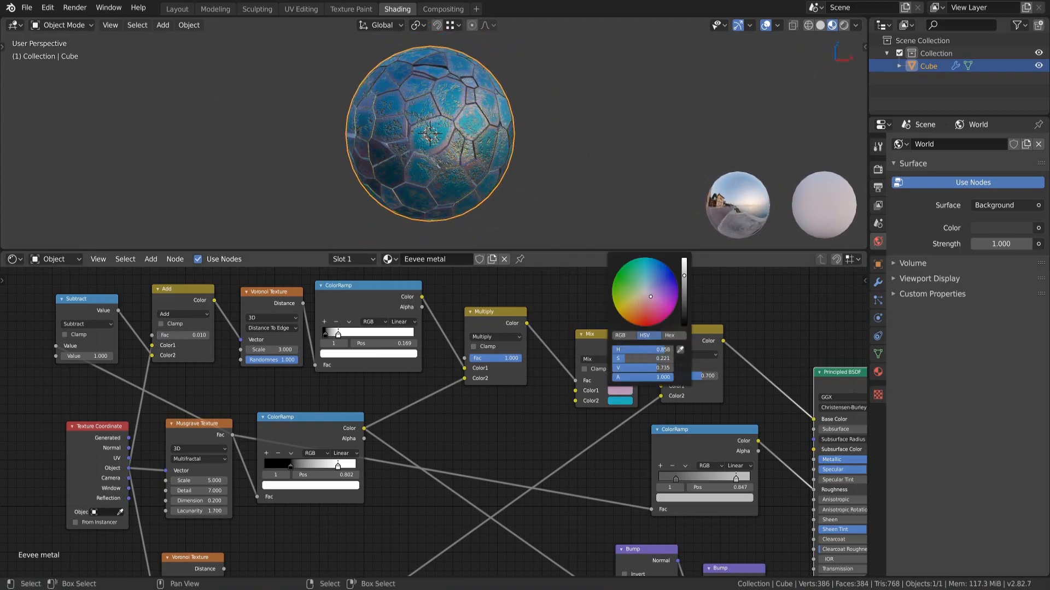